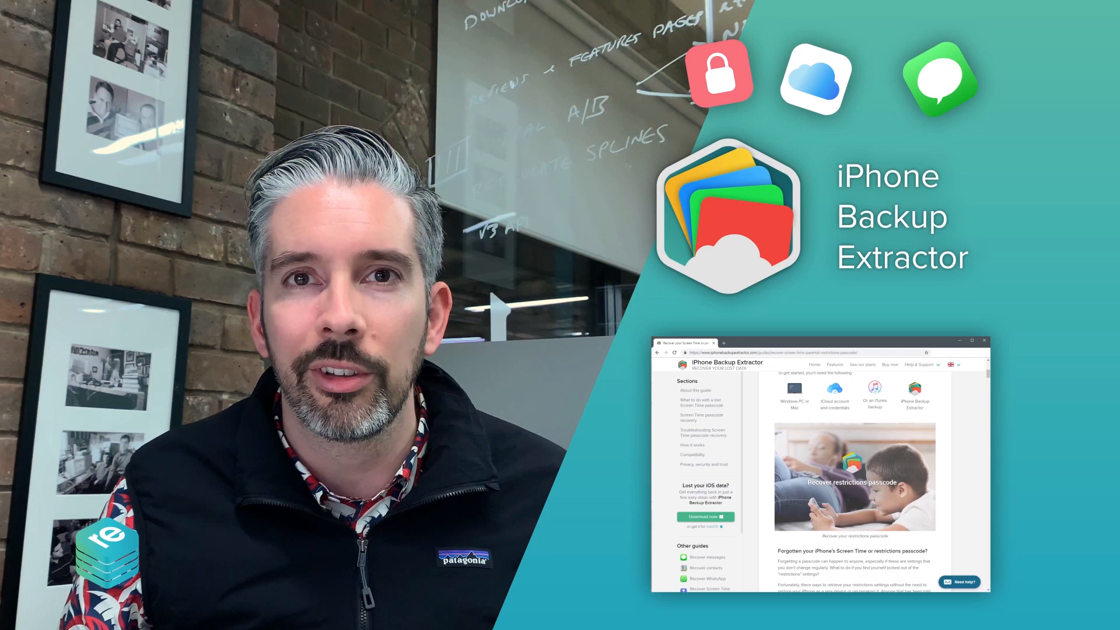
- Enable encrypted iPhone backups in iTunes and confirm the new backup password
{"action": "scroll", "scroll_direction": "down", "scroll_amount": 3}
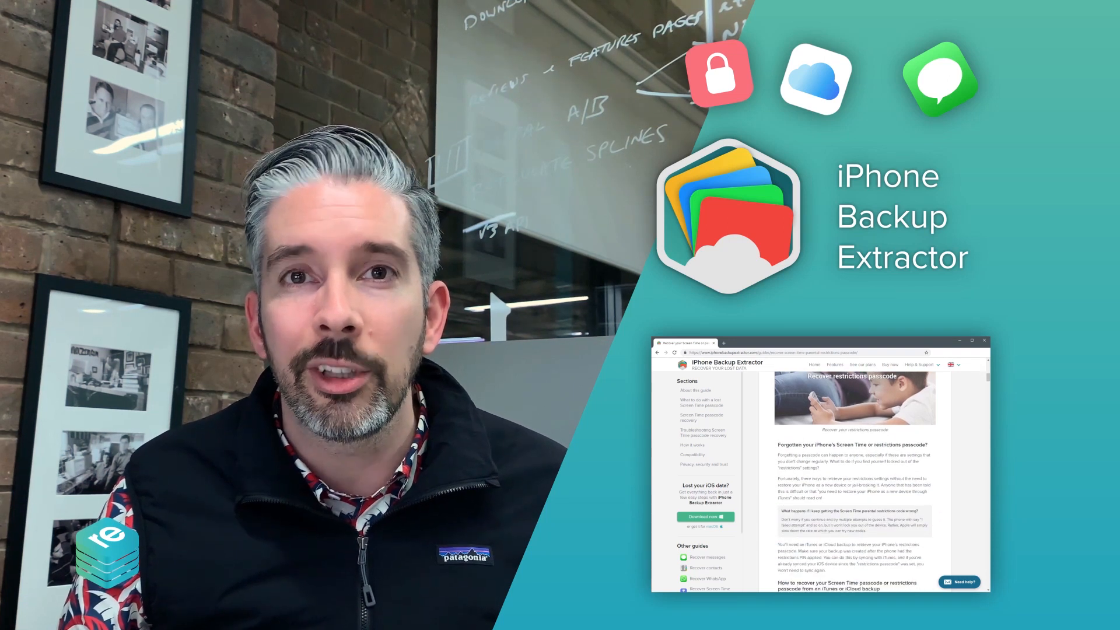
{"action": "scroll", "scroll_direction": "down", "scroll_amount": 3}
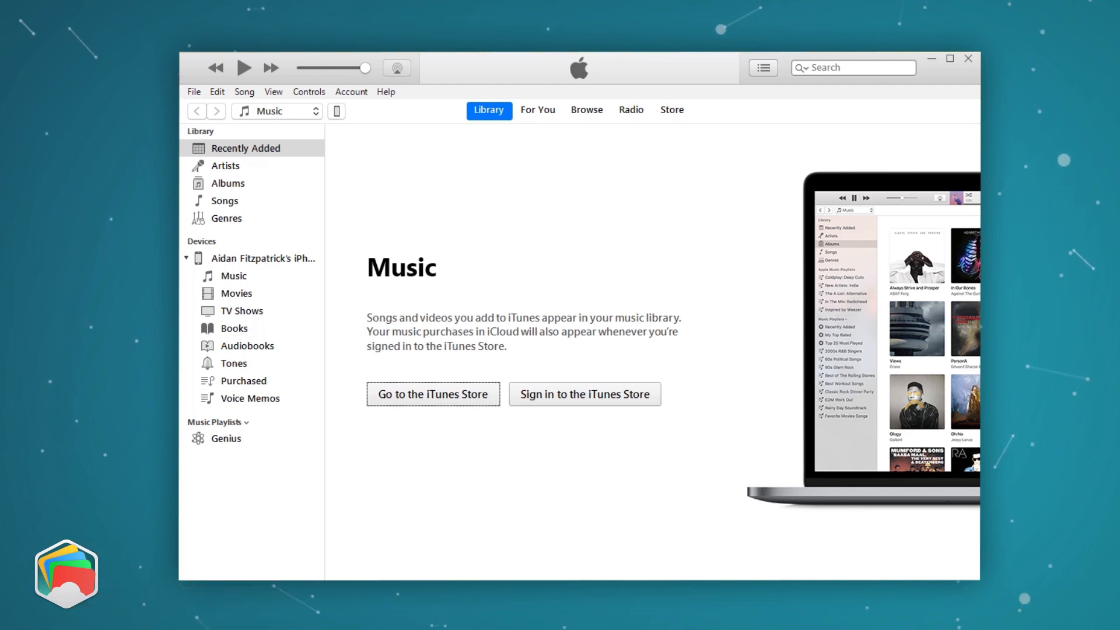
{"action": "mouse_move", "coordinate": [363, 150]}
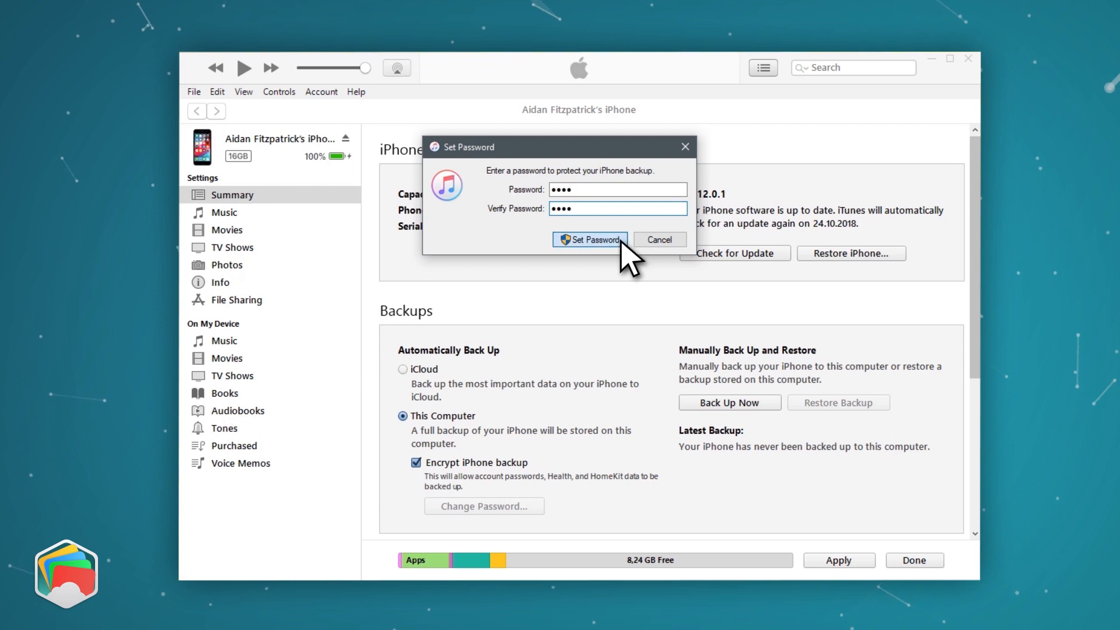
{"action": "left_click", "coordinate": [588, 239]}
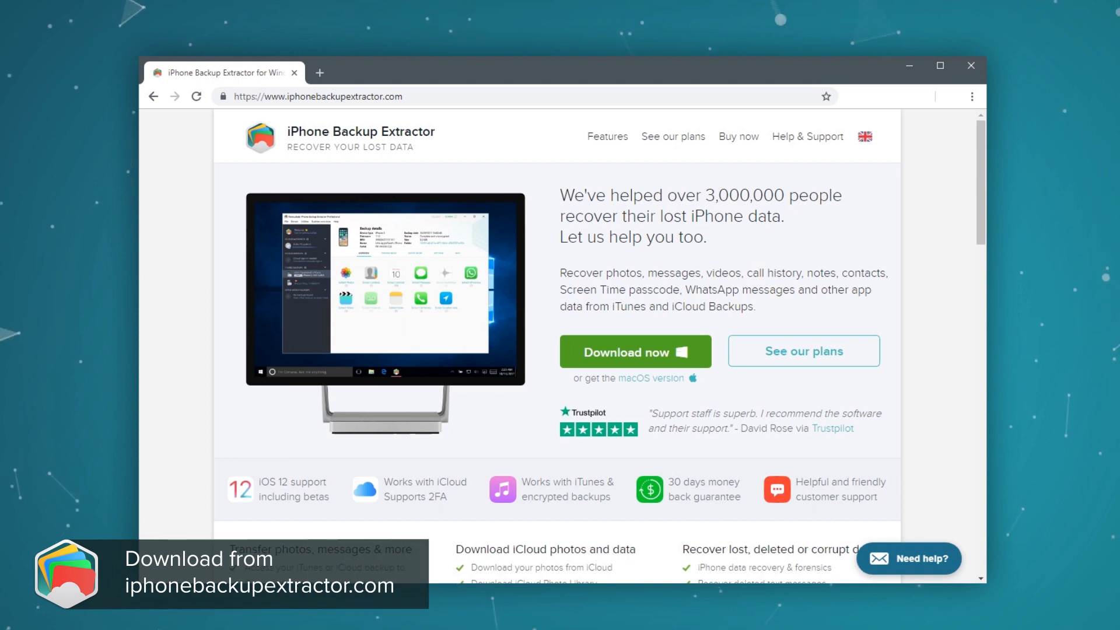
{"action": "mouse_move", "coordinate": [697, 389]}
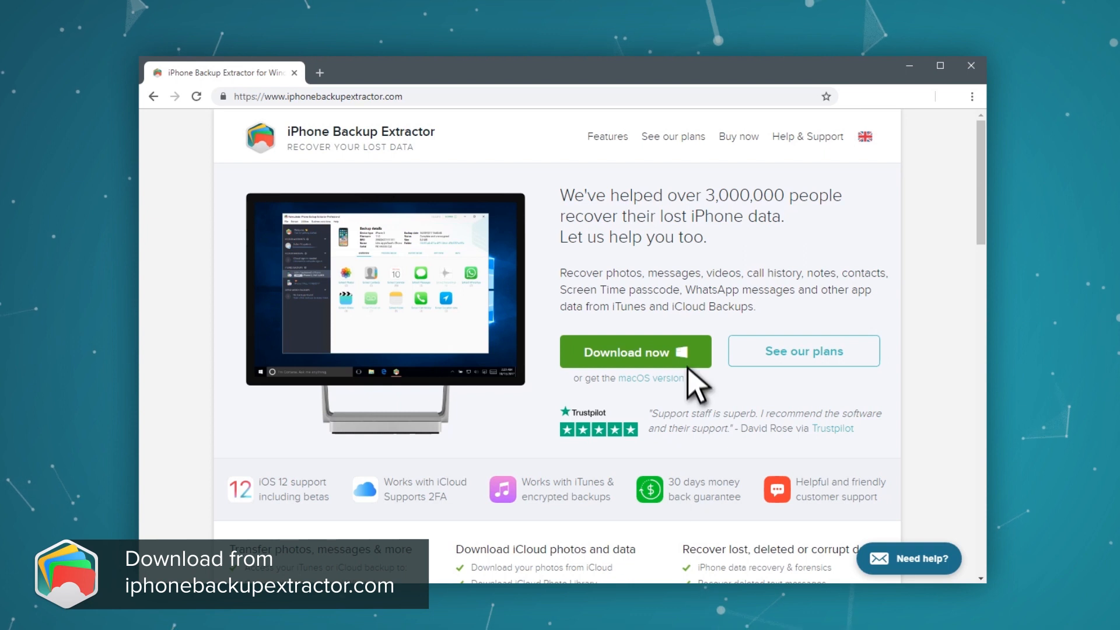
- Download the Windows iPhone Backup Extractor installer and run it
{"action": "left_click", "coordinate": [634, 351]}
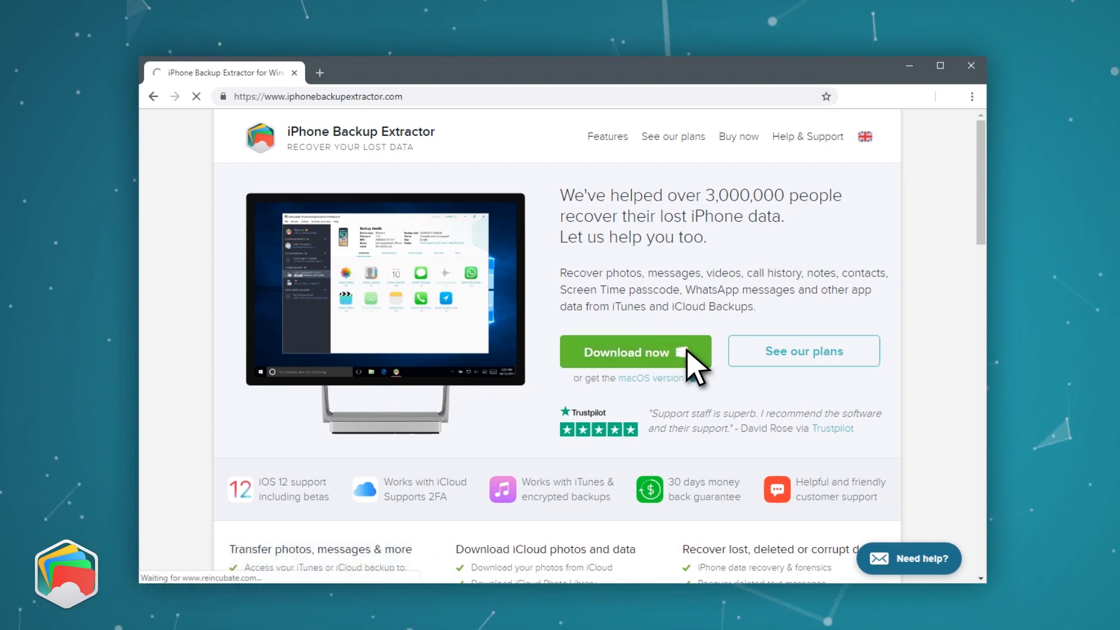
{"action": "left_click", "coordinate": [630, 352]}
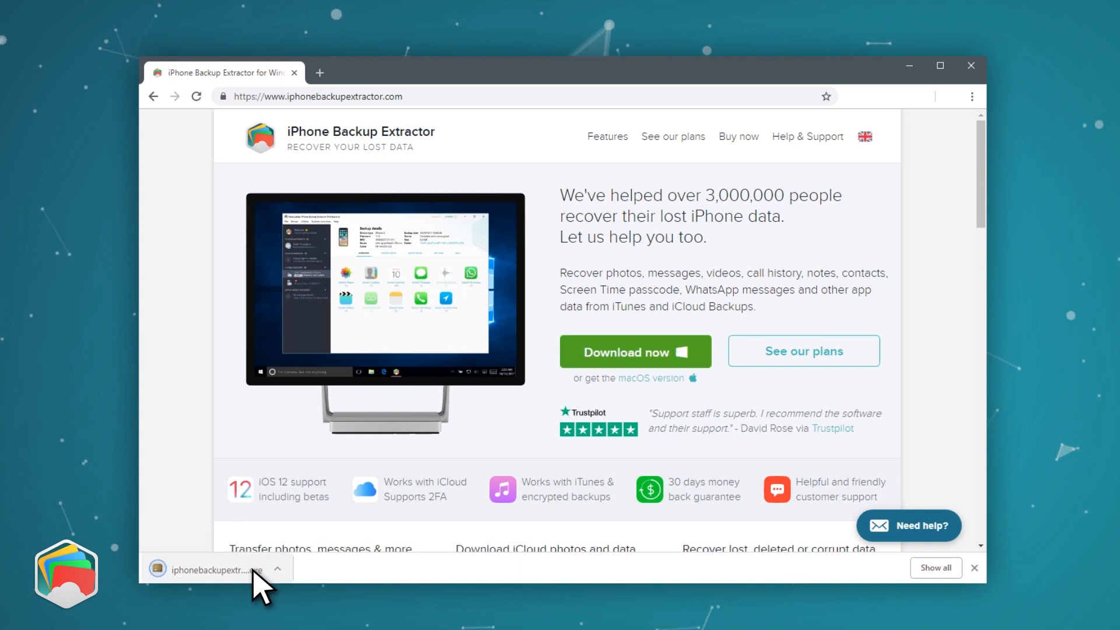
{"action": "left_click", "coordinate": [214, 568]}
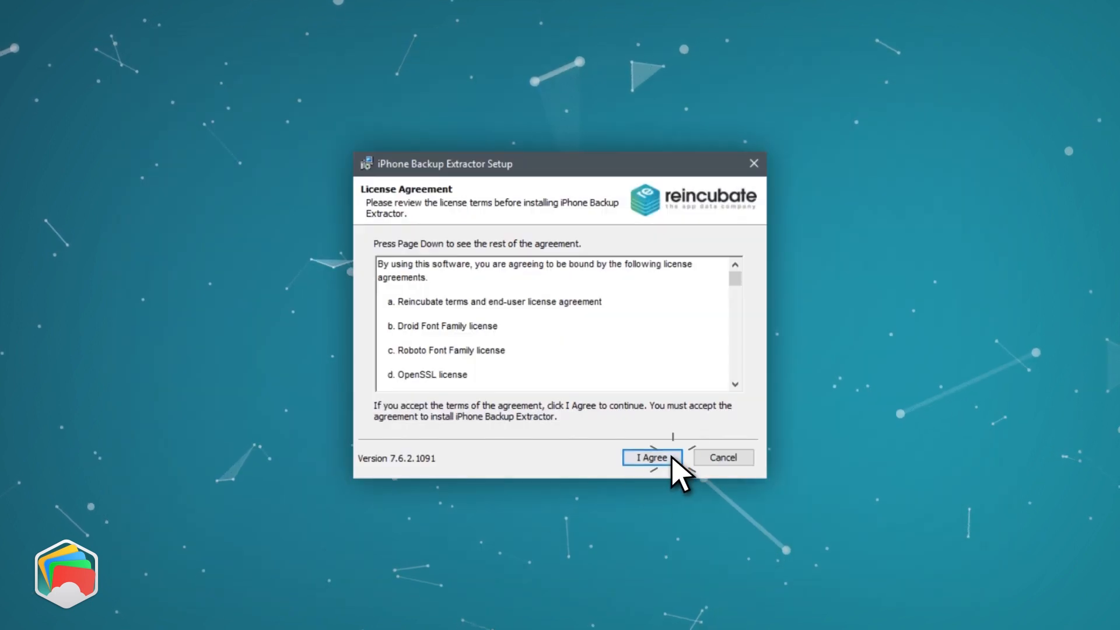
- Accept the licence agreement to install iPhone Backup Extractor
{"action": "left_click", "coordinate": [649, 457]}
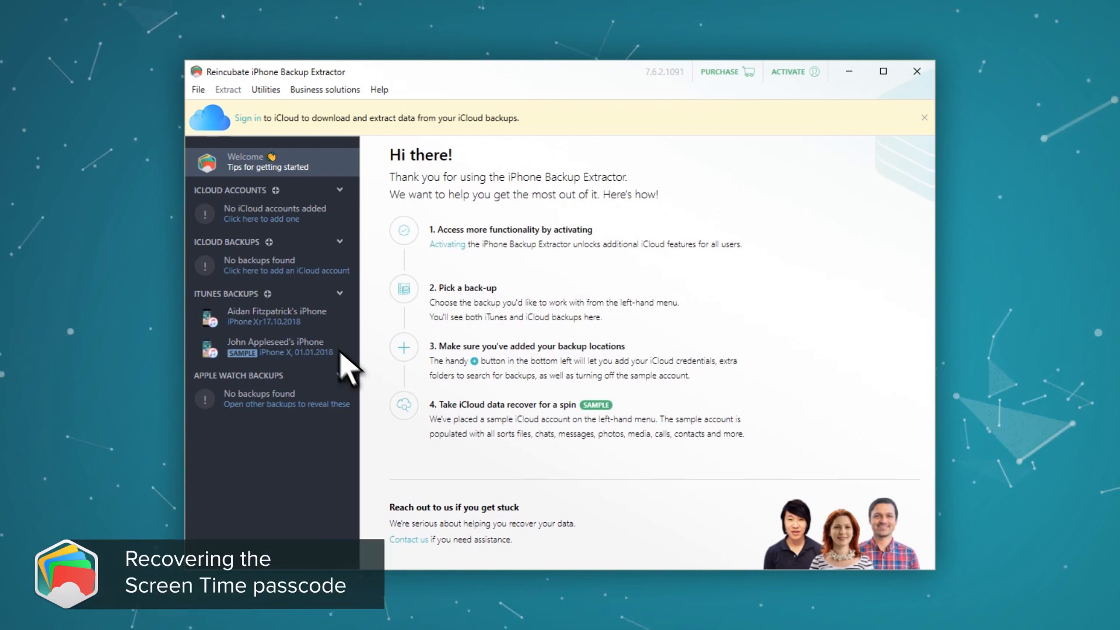
- Open the 17.10.2018 iPhone Xr backup and launch Recover Screen Time / restrictions passcode
{"action": "left_click", "coordinate": [277, 315]}
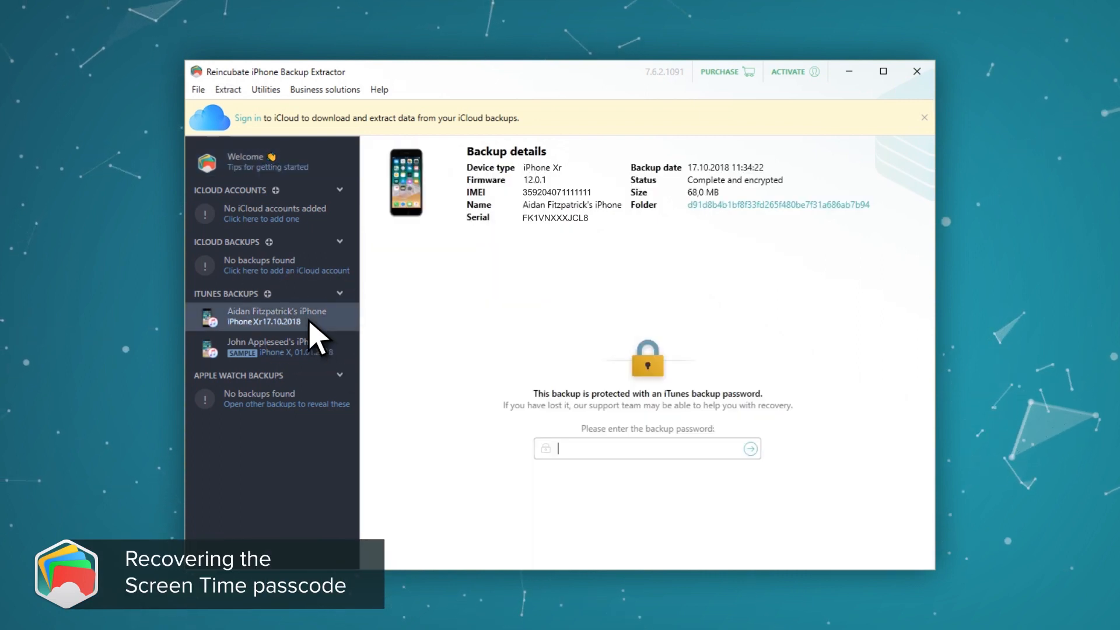
{"action": "mouse_move", "coordinate": [634, 455]}
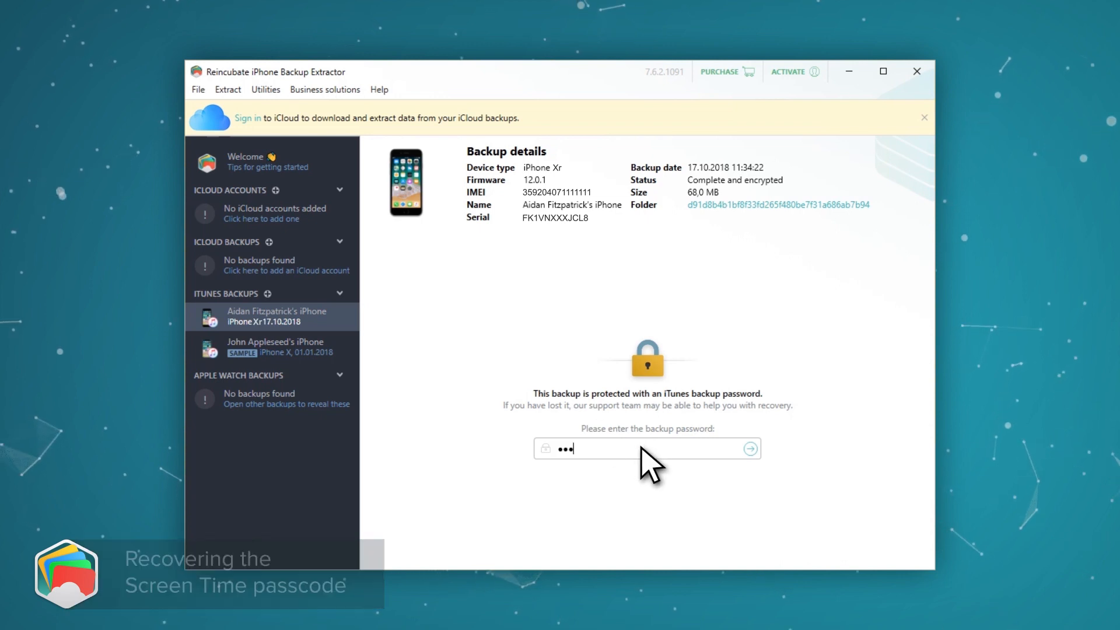
{"action": "left_click", "coordinate": [264, 90]}
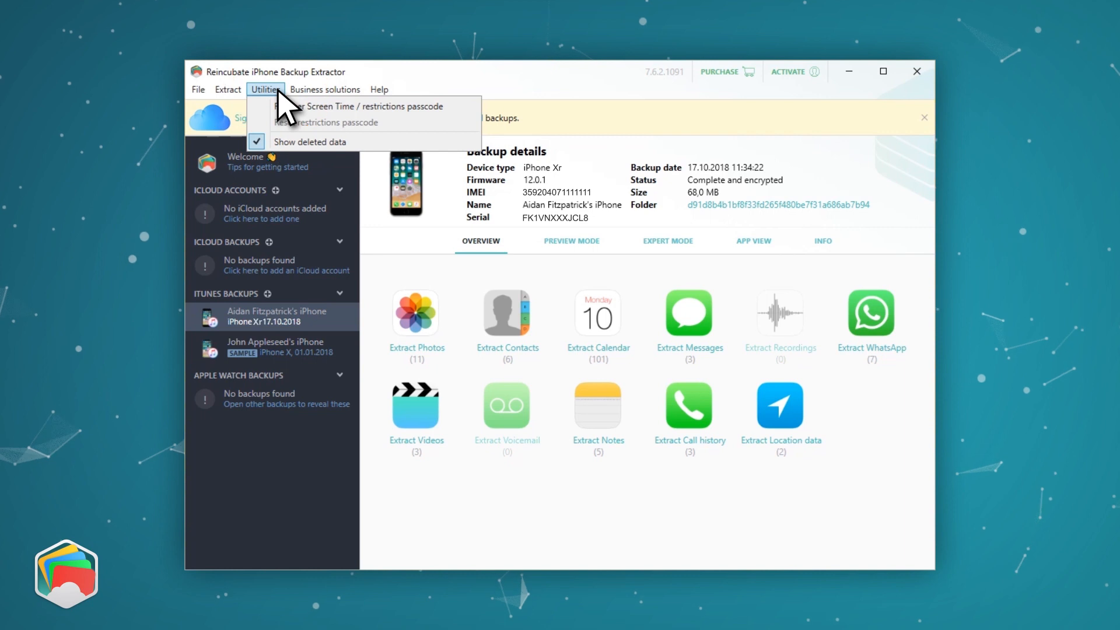
{"action": "left_click", "coordinate": [370, 105]}
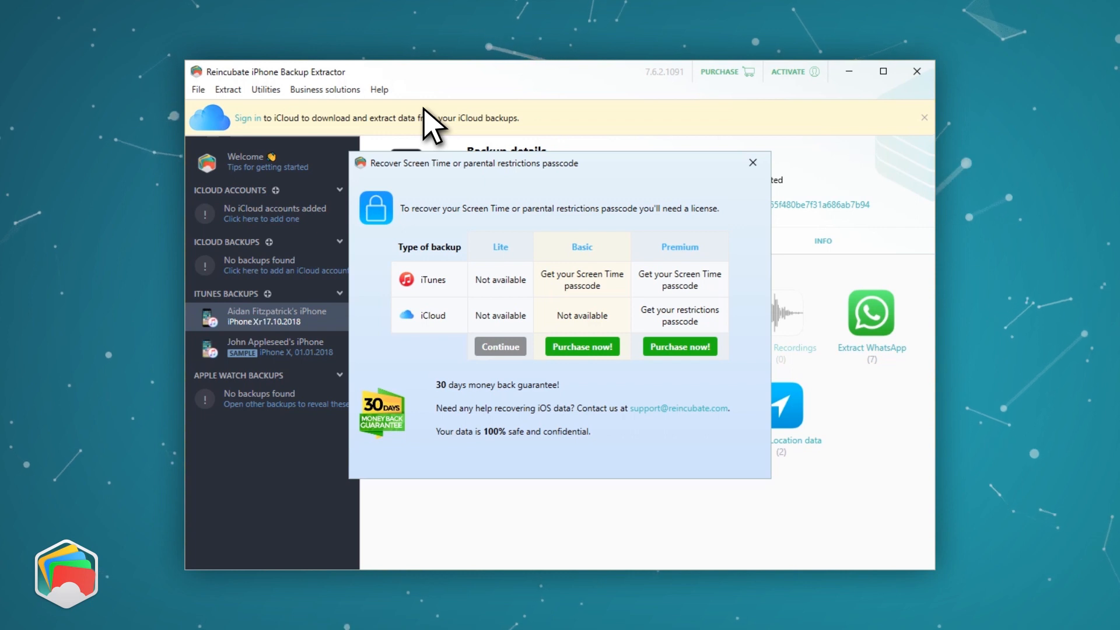
{"action": "mouse_move", "coordinate": [406, 193]}
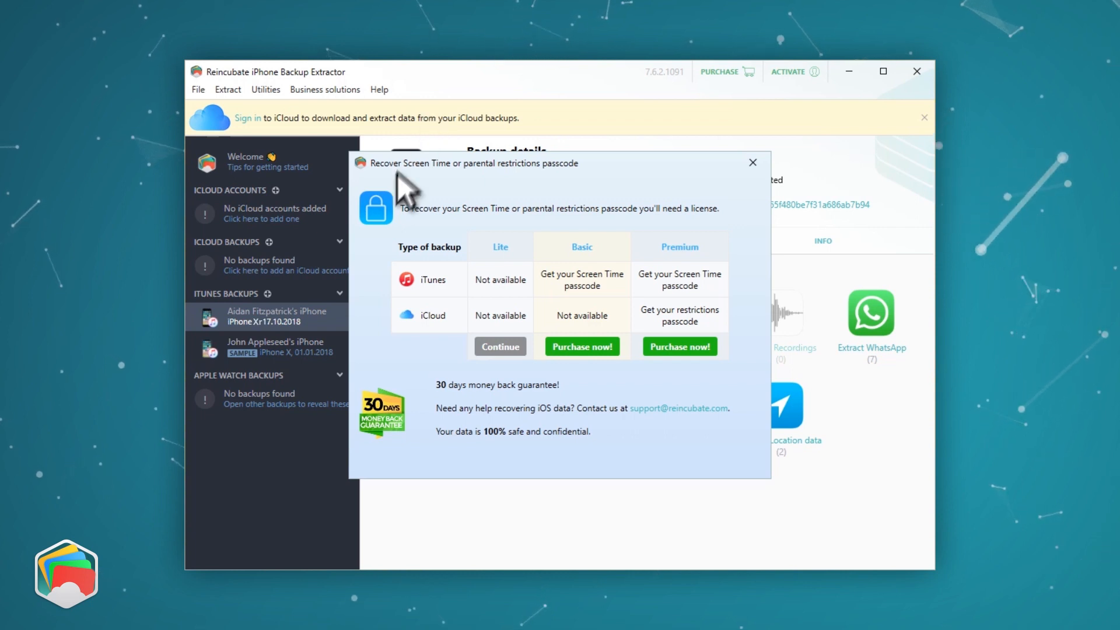
{"action": "mouse_move", "coordinate": [636, 421]}
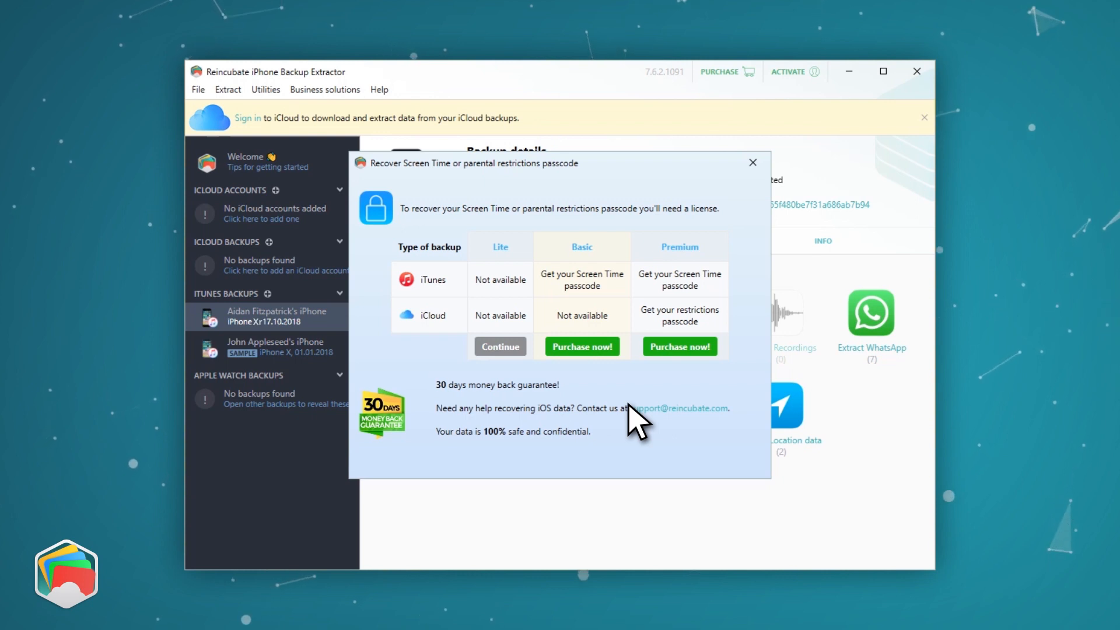
- Activate a licence so the app runs as the Professional edition
{"action": "left_click", "coordinate": [751, 163]}
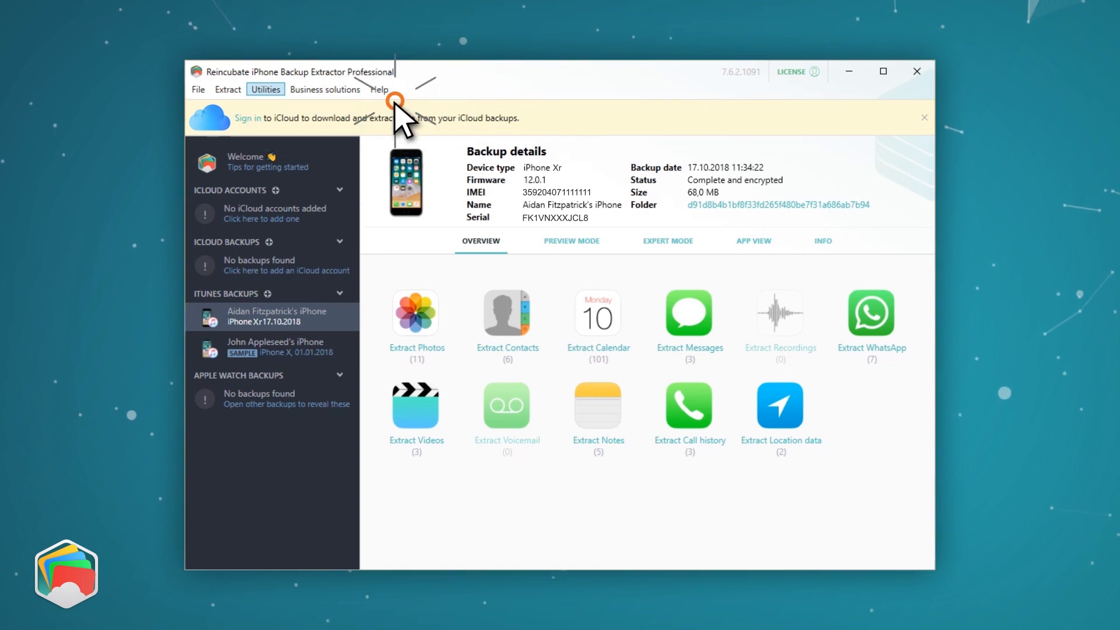
- Rerun Recover Screen Time / restrictions passcode from Utilities and click RECOVER
{"action": "left_click", "coordinate": [265, 89]}
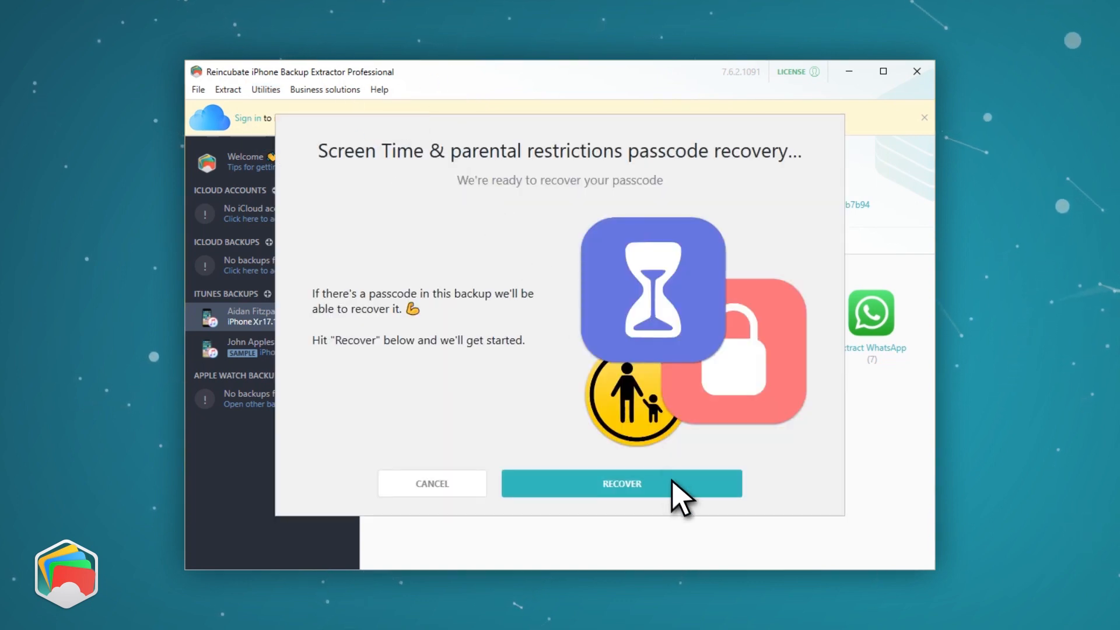
{"action": "left_click", "coordinate": [620, 483]}
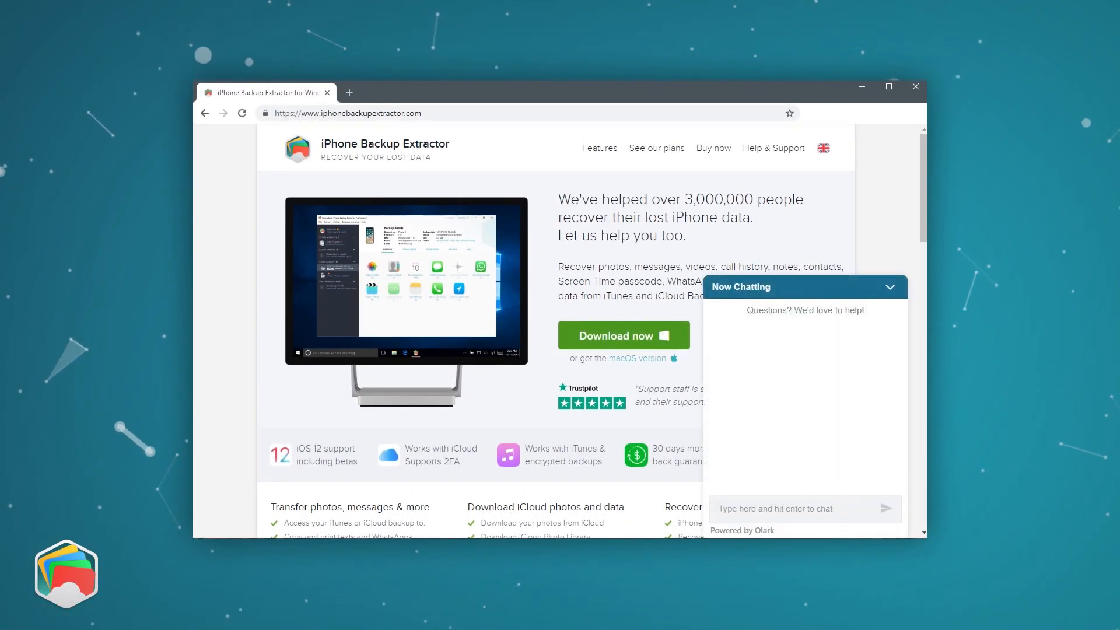
- Send 'Hey can you help me recover my iPhone data?' in the support chat
{"action": "type", "text": "Hey can you"}
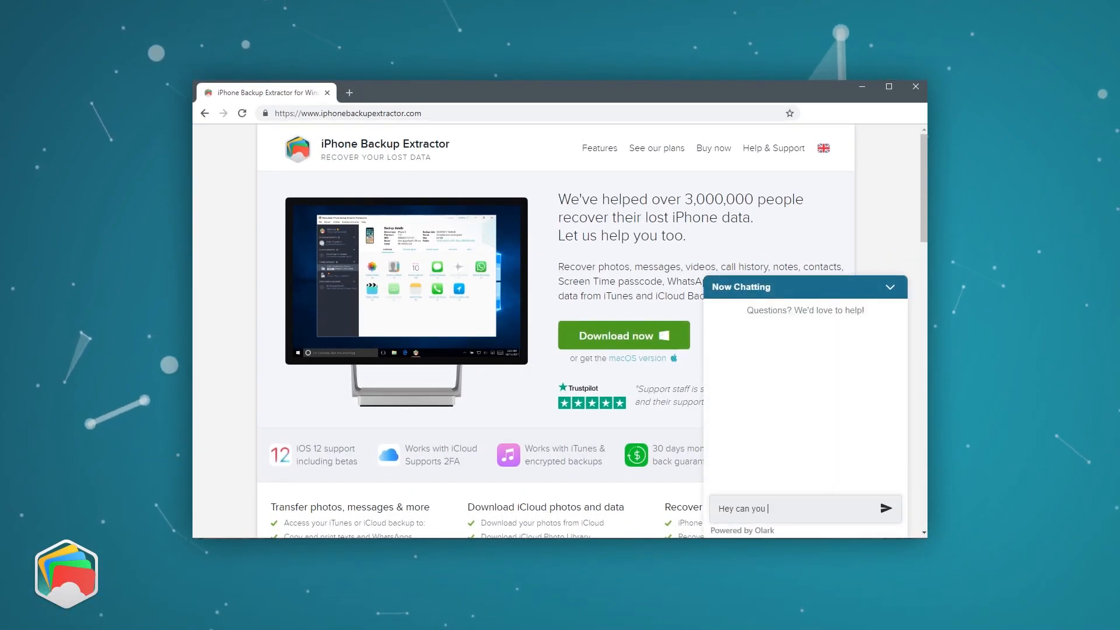
{"action": "type", "text": "help me recover my iPhone data?"}
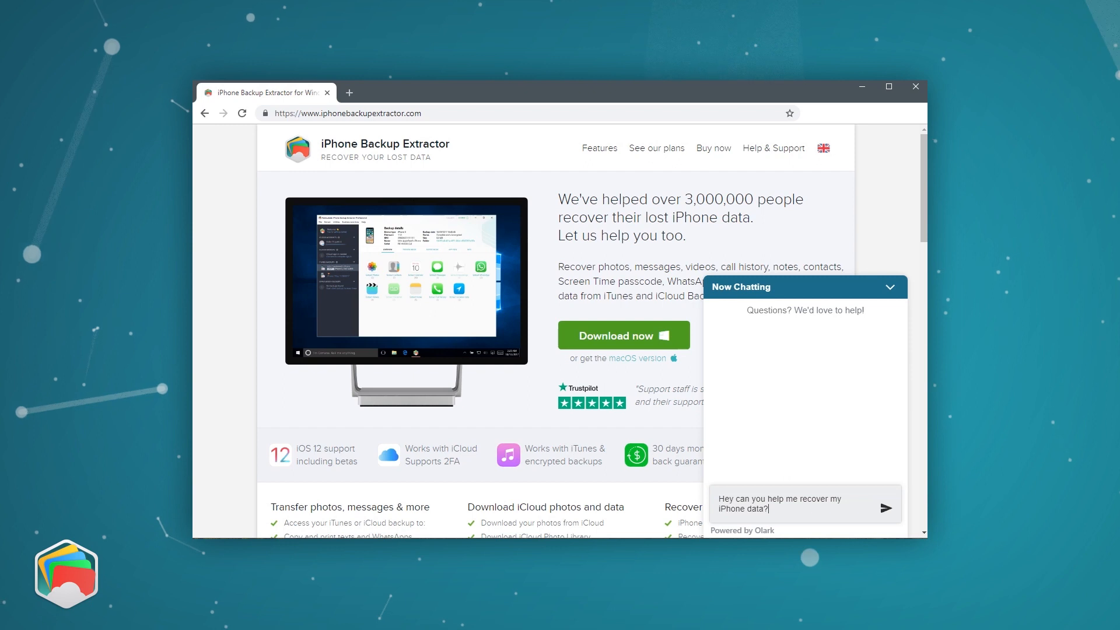
{"action": "left_click", "coordinate": [885, 507]}
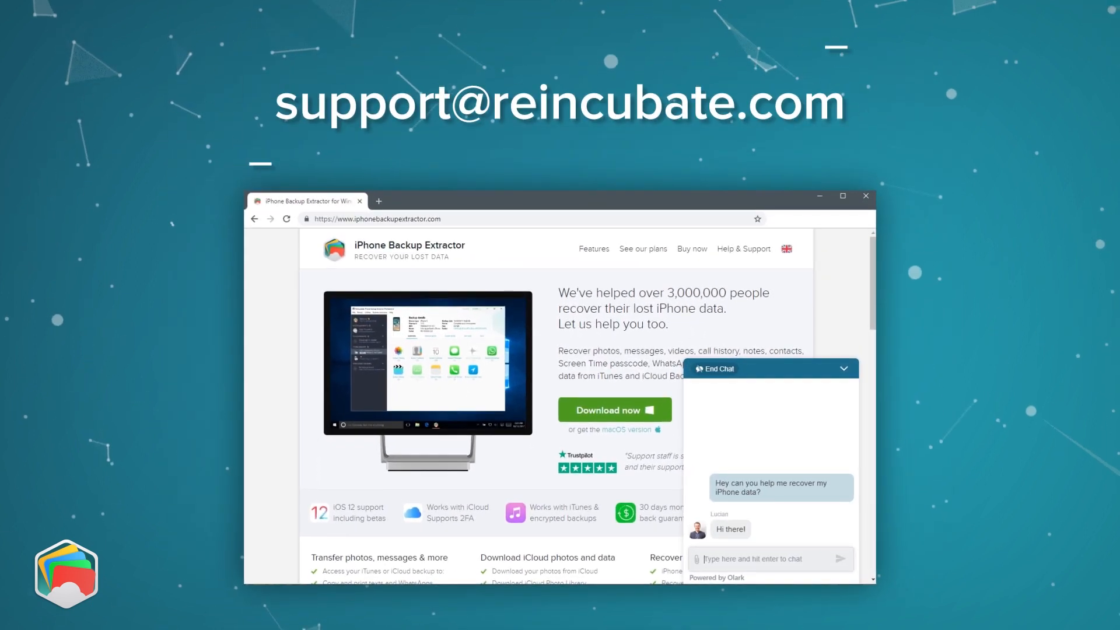